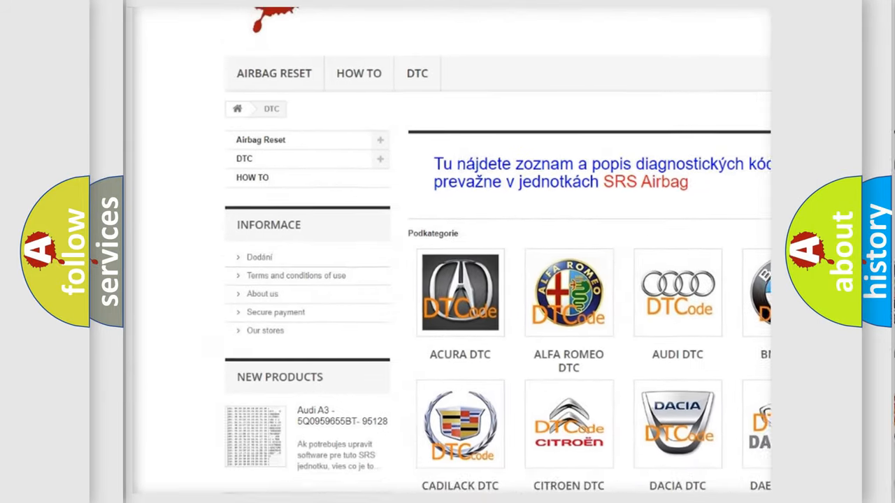
pyautogui.scroll(-3)
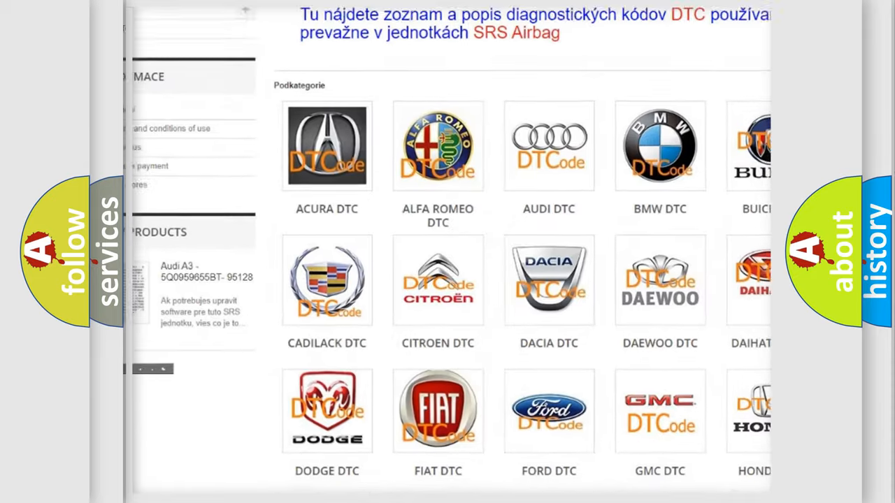
pyautogui.scroll(-3)
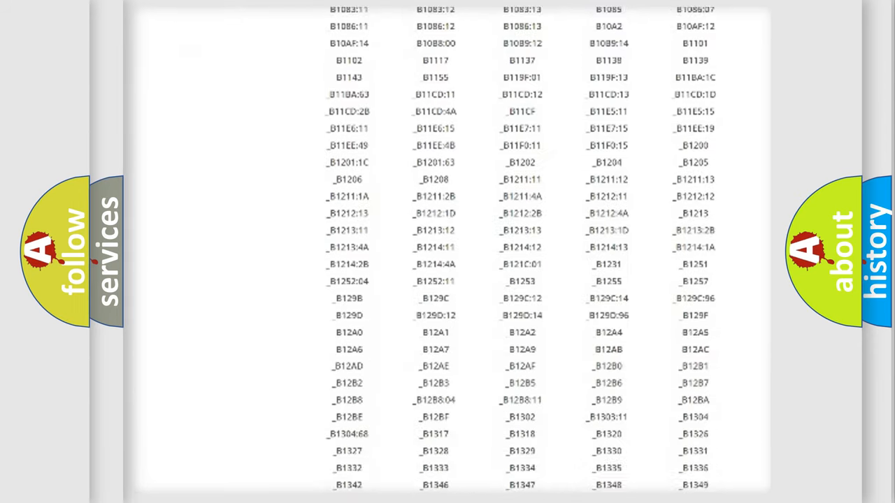
pyautogui.scroll(-3)
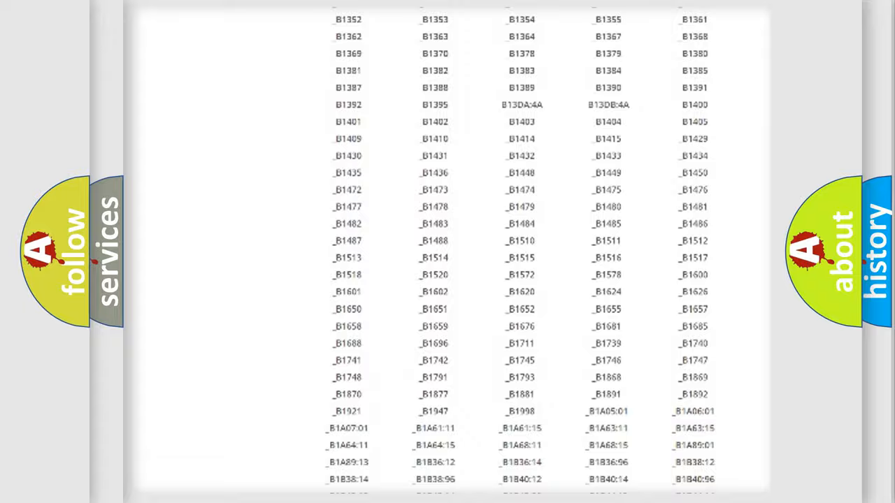